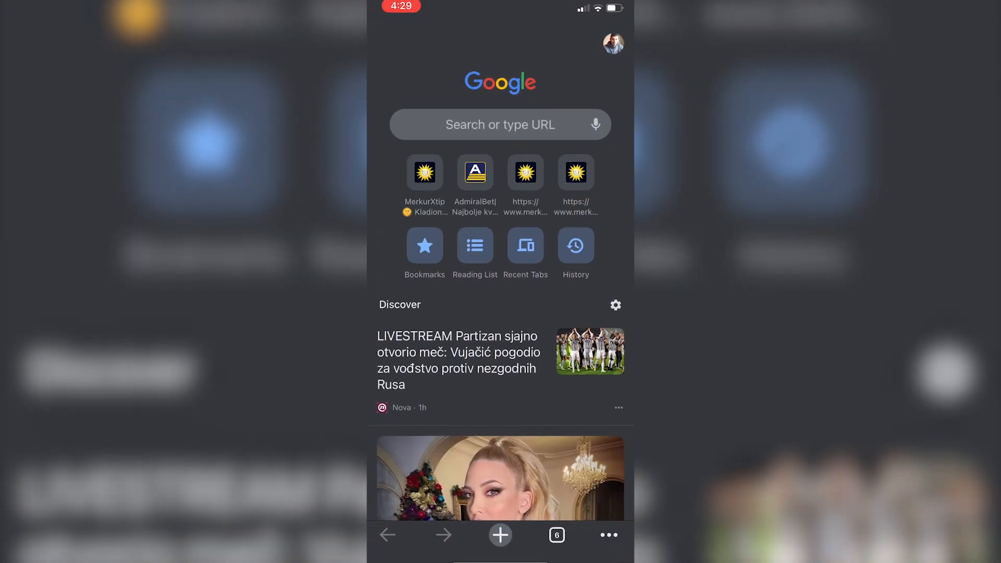
Step: Load web.telegram.org in Chrome so the signed-in chat list appears
click(499, 124)
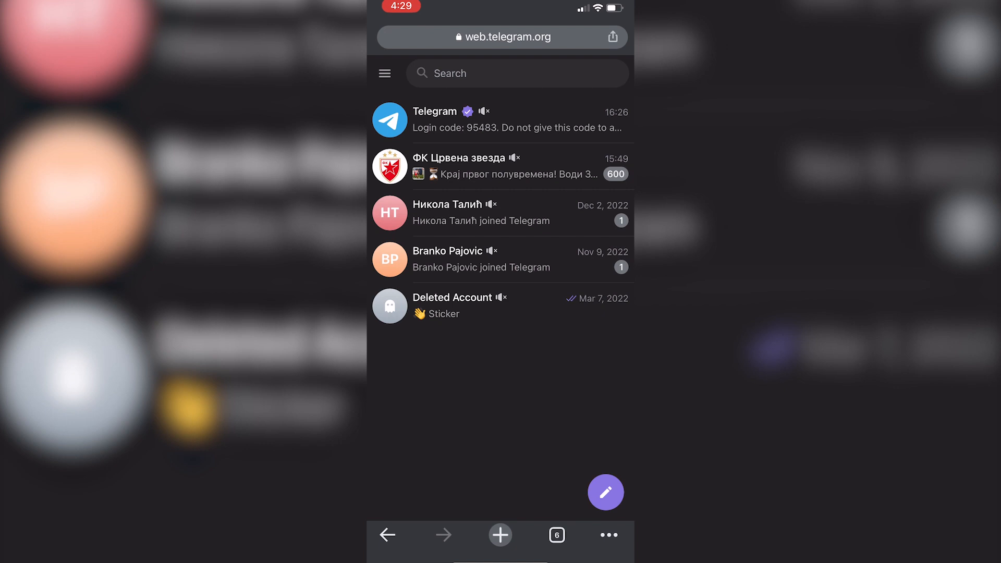
Step: Reach the account Settings page from the main menu and scroll to Privacy and Security
click(384, 73)
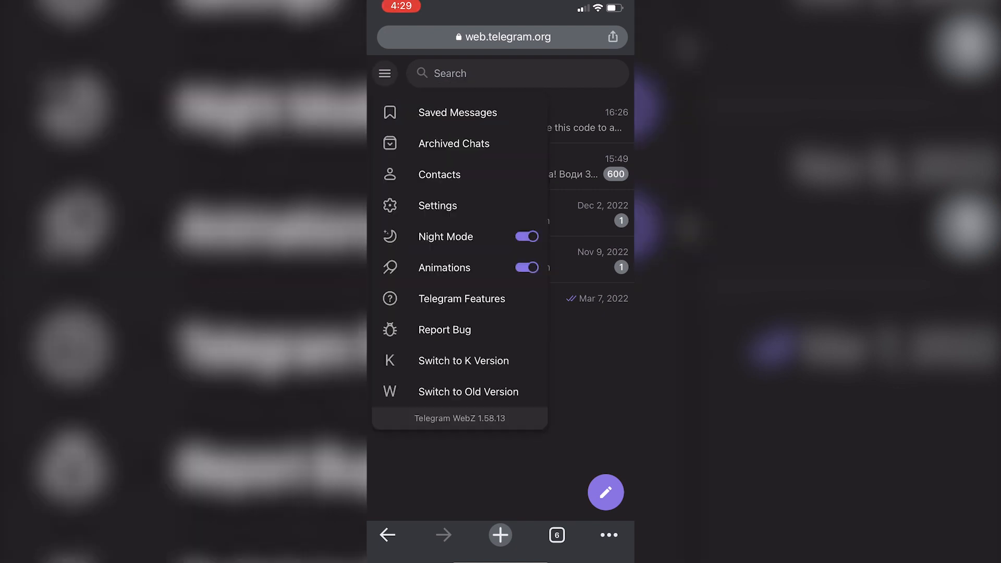
click(437, 206)
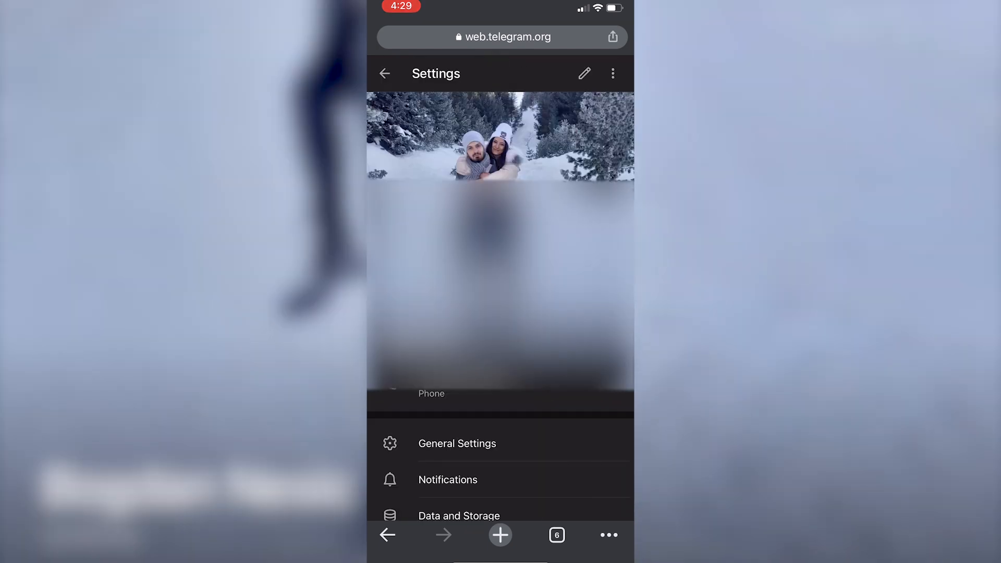
scroll(down, 3)
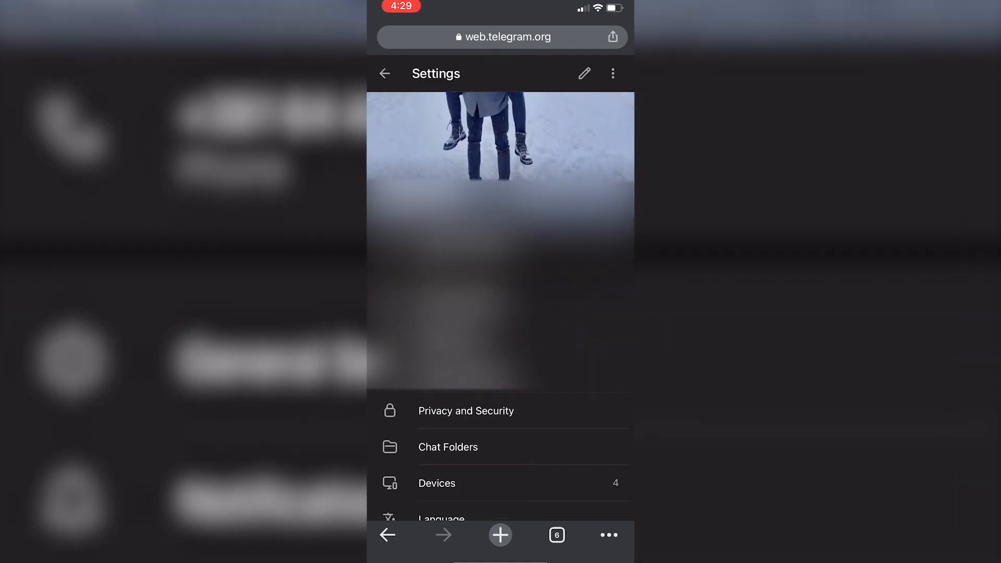
Step: In Privacy and Security, check 'Disable filtering' under Sensitive content
click(465, 410)
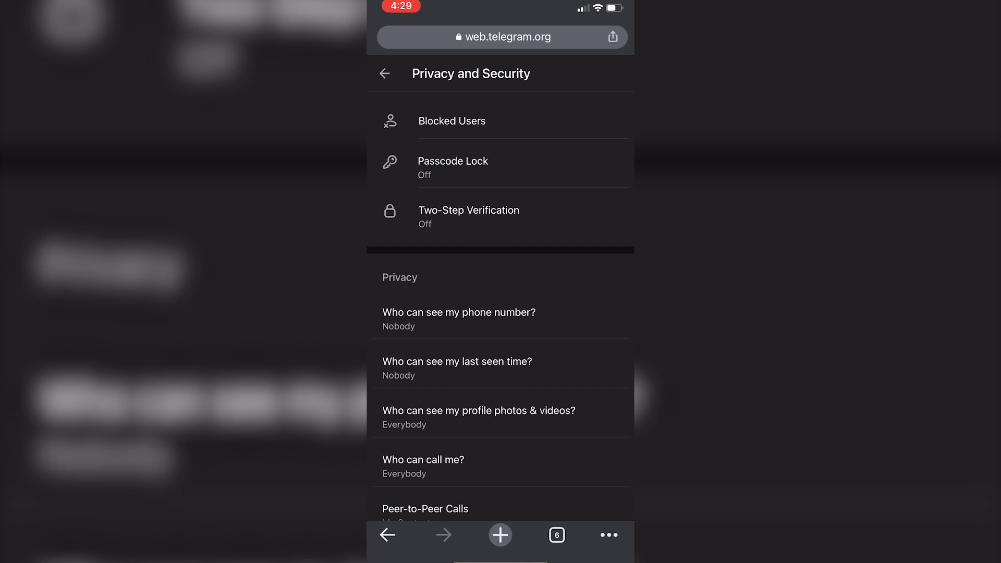
scroll(down, 3)
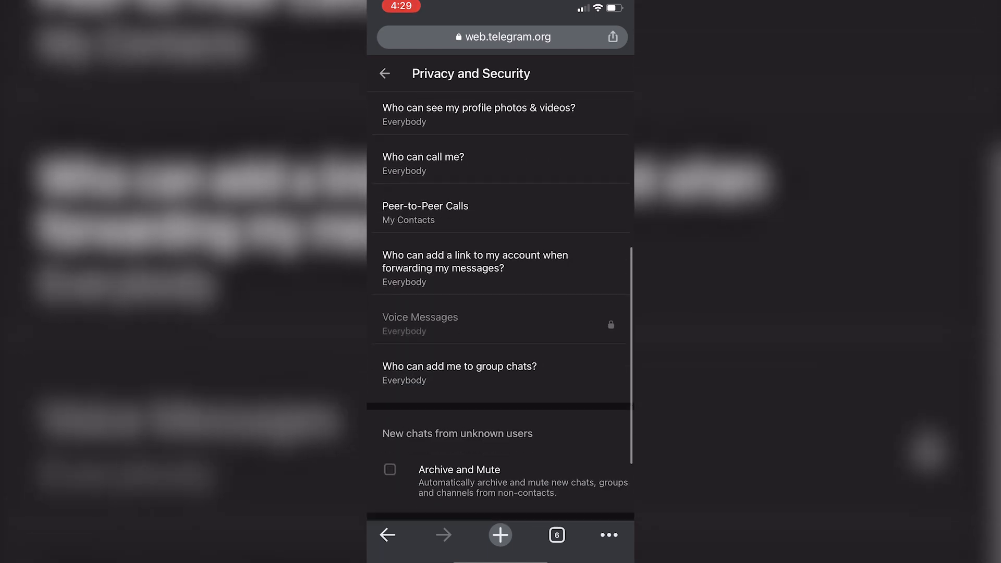
scroll(down, 3)
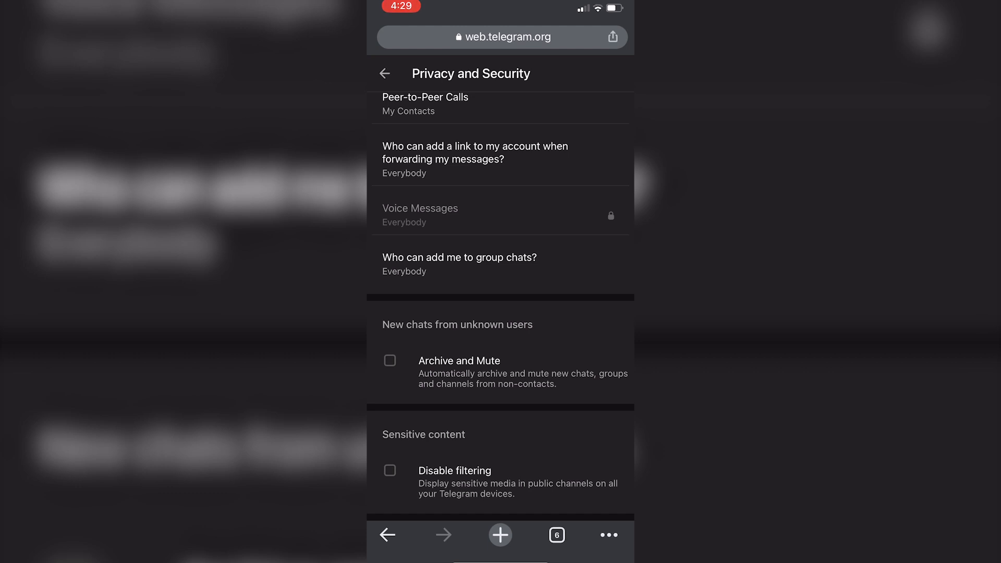
click(389, 470)
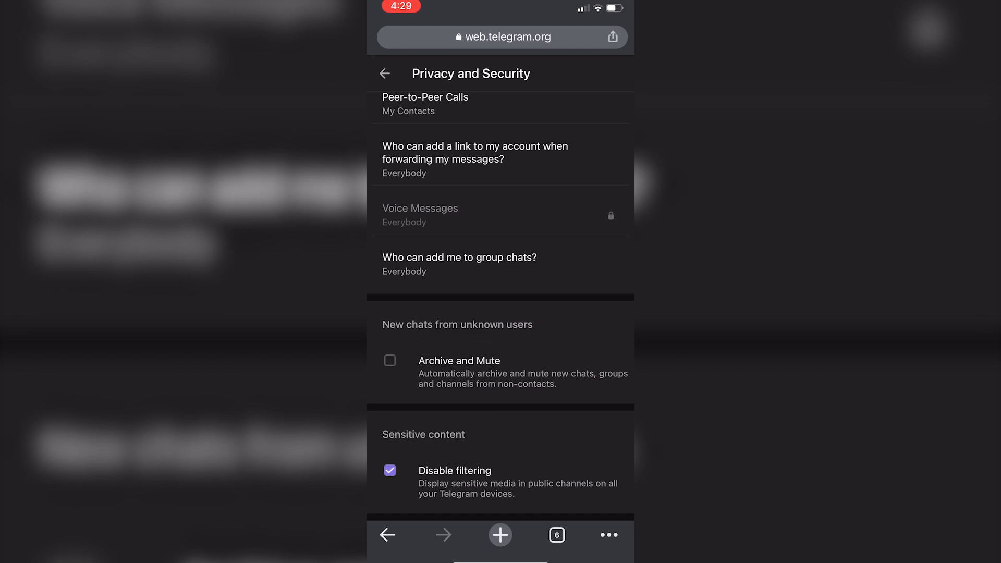